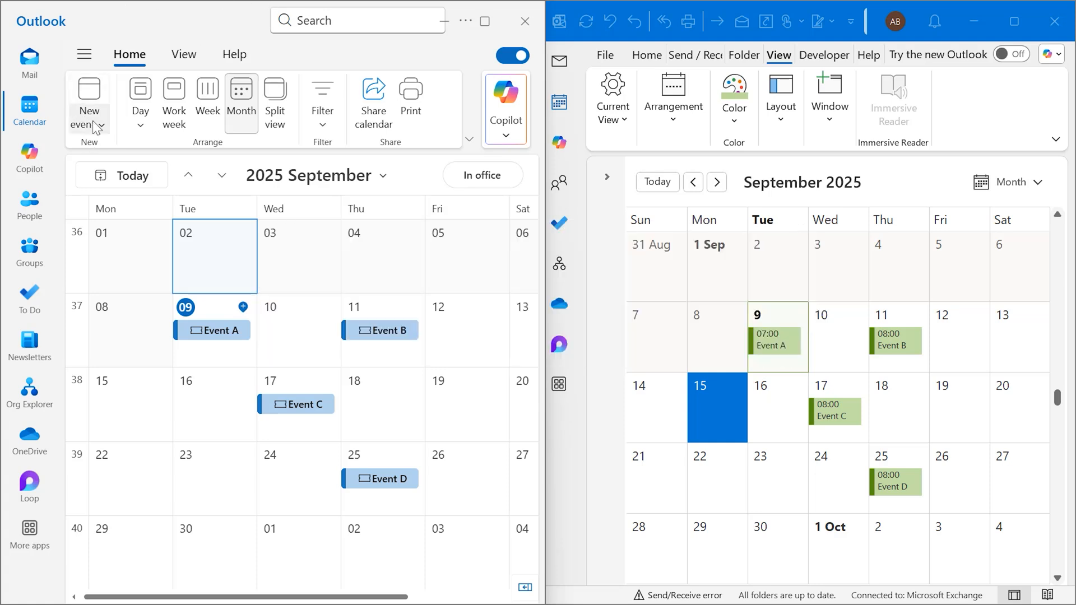
mouse_move(273, 326)
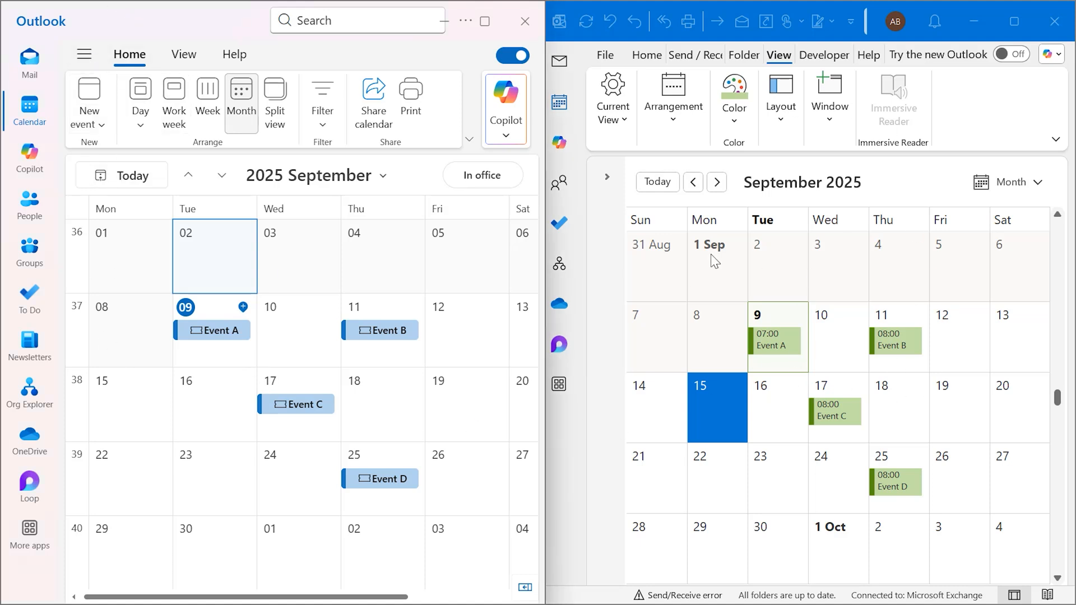
mouse_move(314, 256)
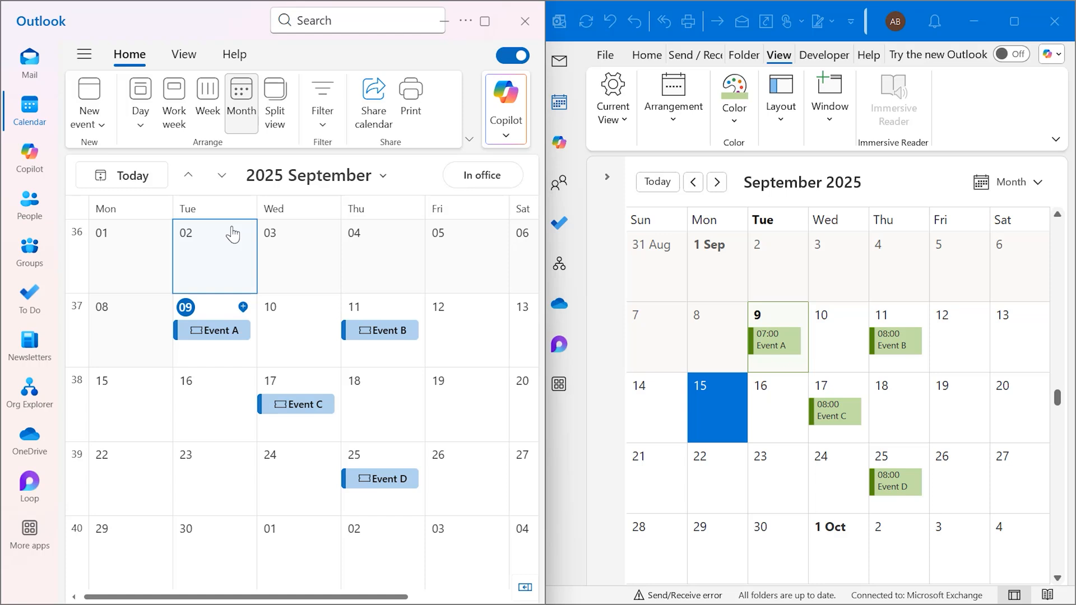
mouse_move(247, 252)
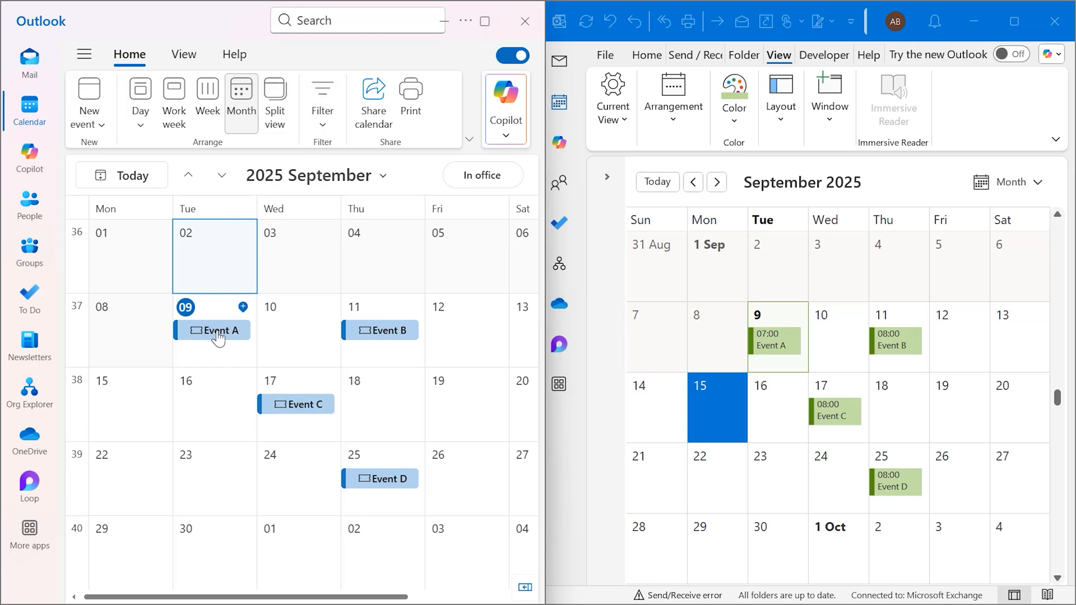
Show Classic Outlook's Change View choices: Calendar, Preview, List and Active
right_click(218, 330)
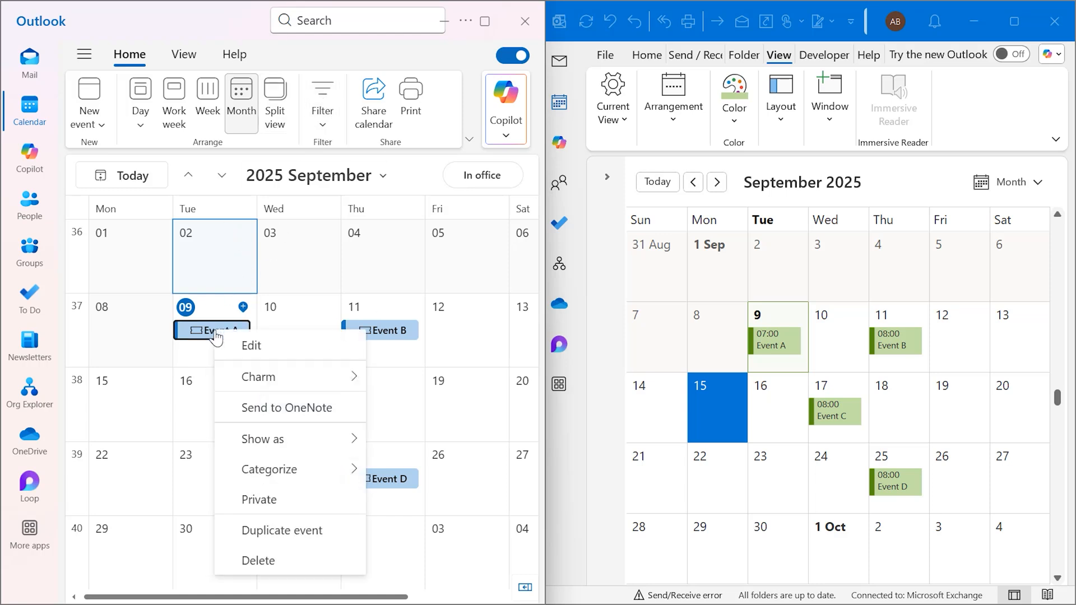
mouse_move(258, 561)
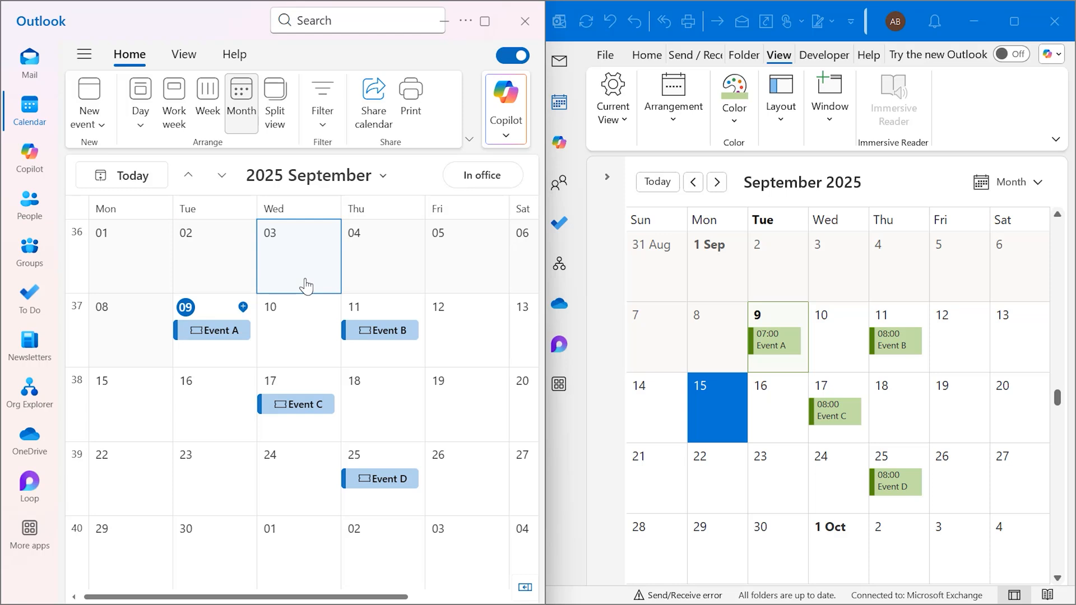
mouse_move(258, 228)
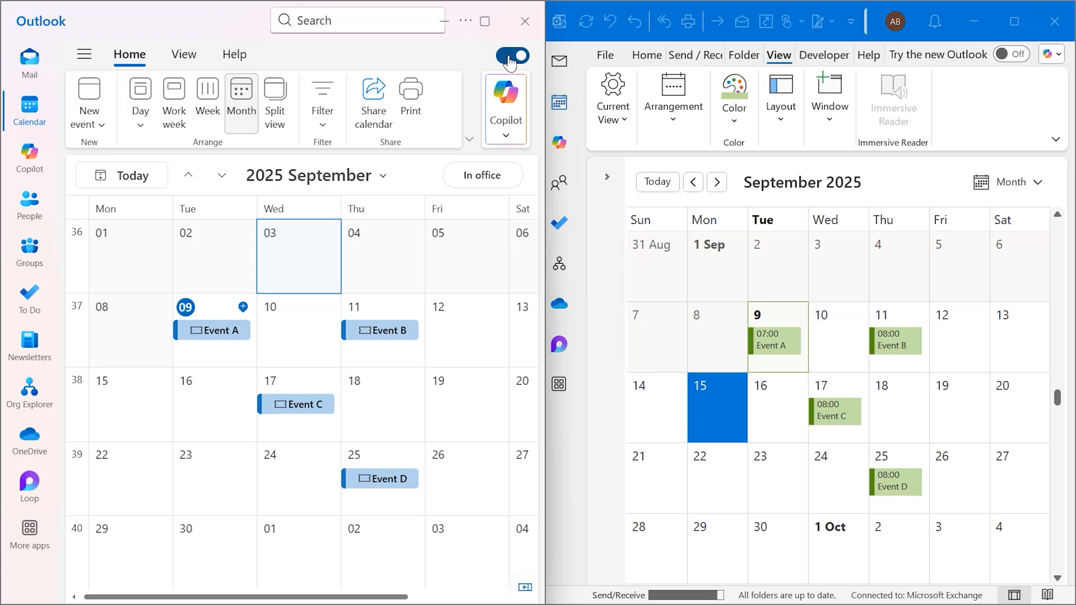
click(513, 56)
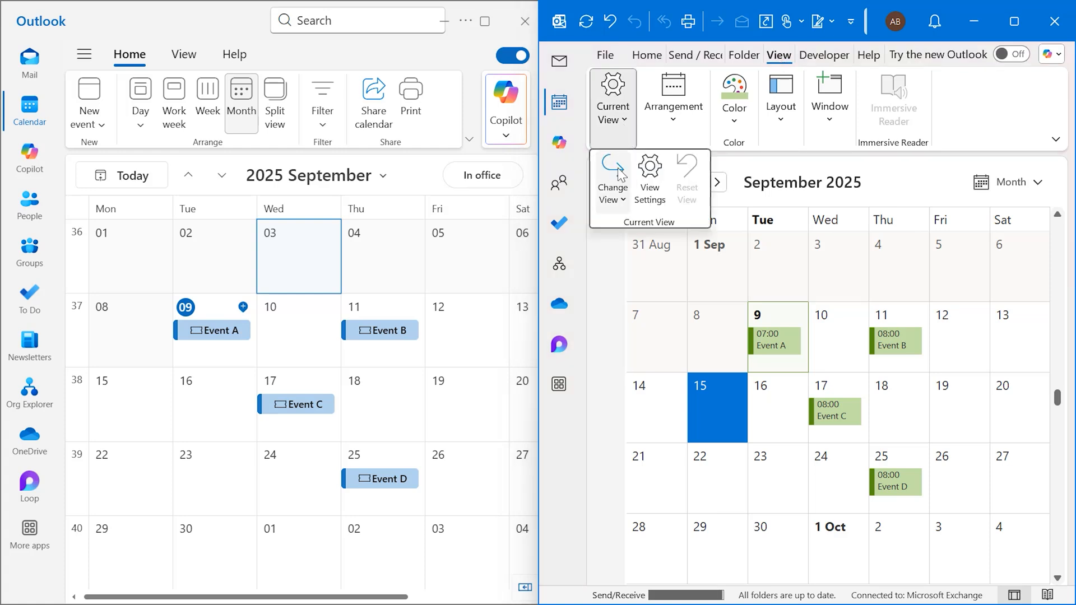
click(612, 180)
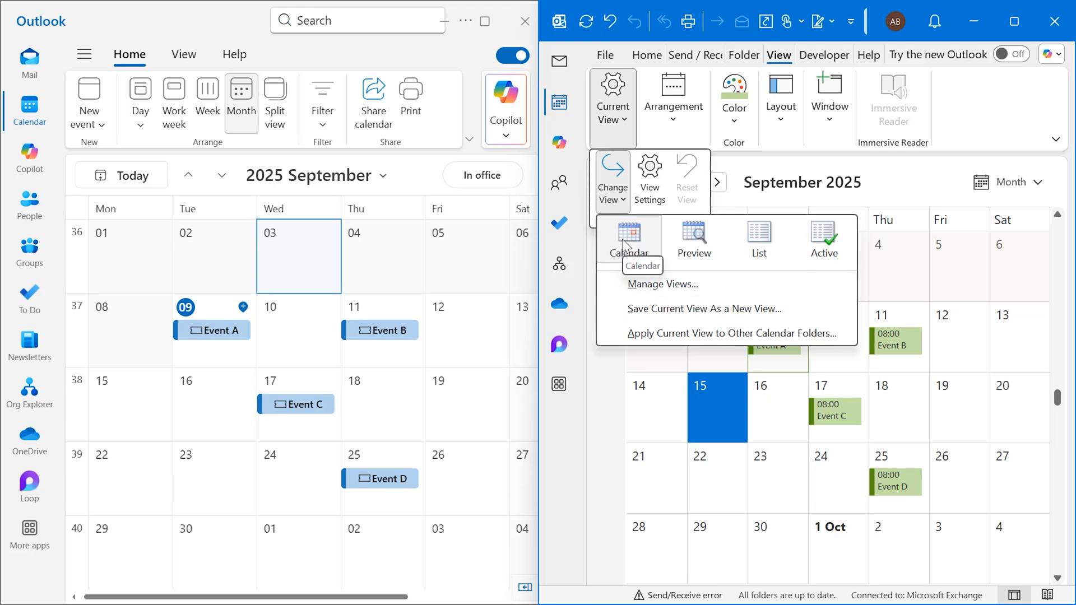
mouse_move(765, 252)
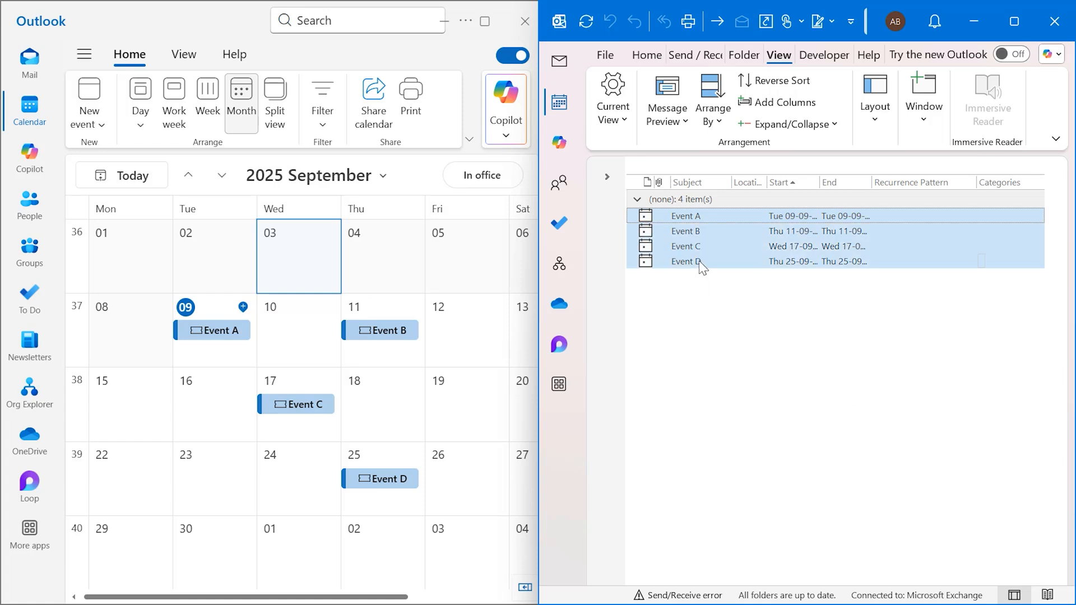
Delete Events A through D together from the List view's context menu
right_click(686, 262)
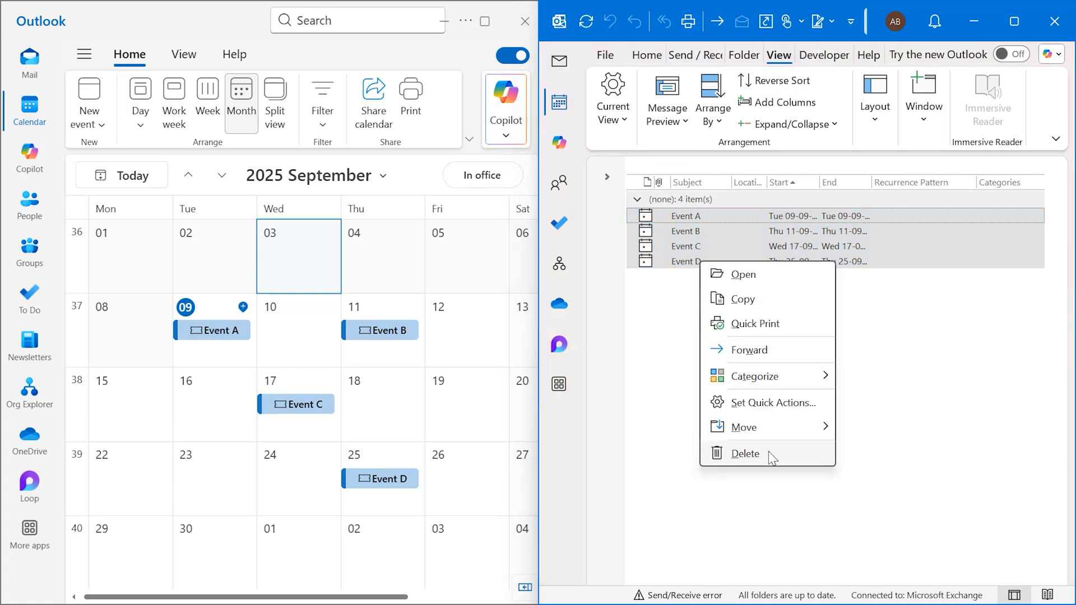
click(744, 454)
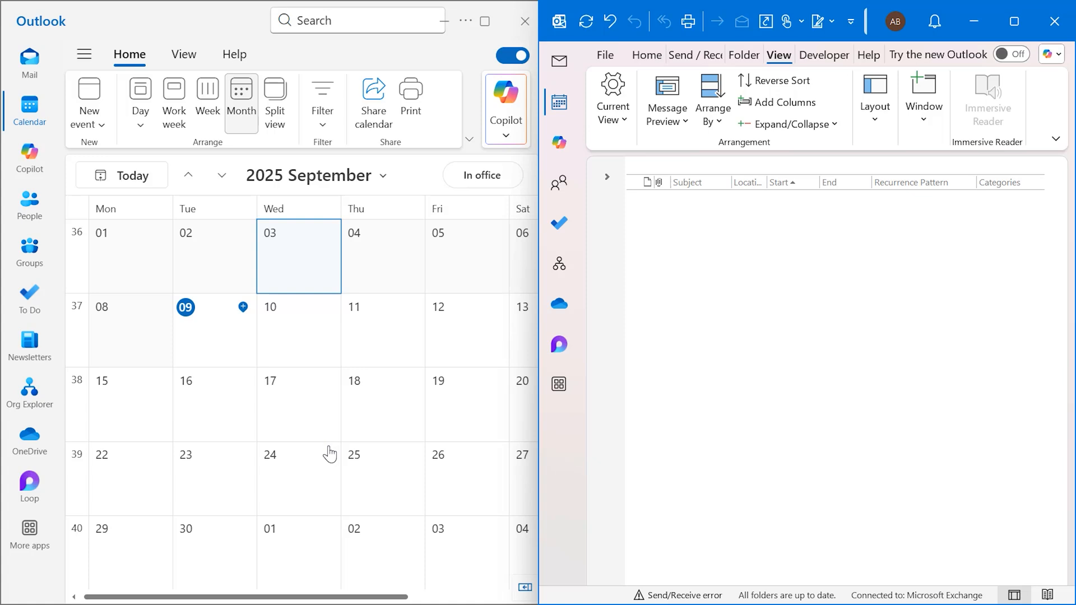
mouse_move(775, 408)
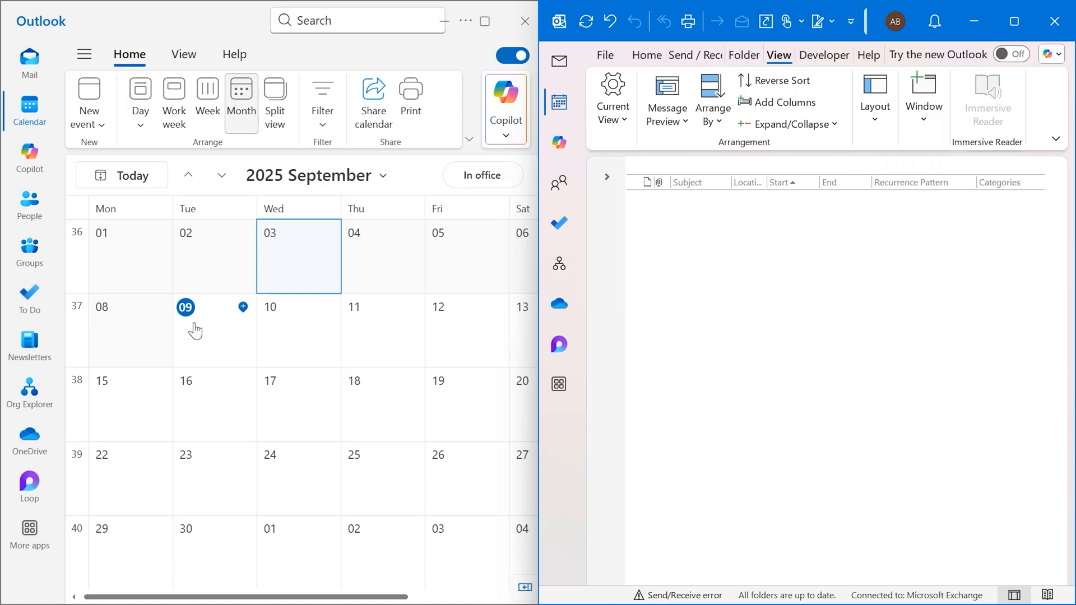
mouse_move(145, 398)
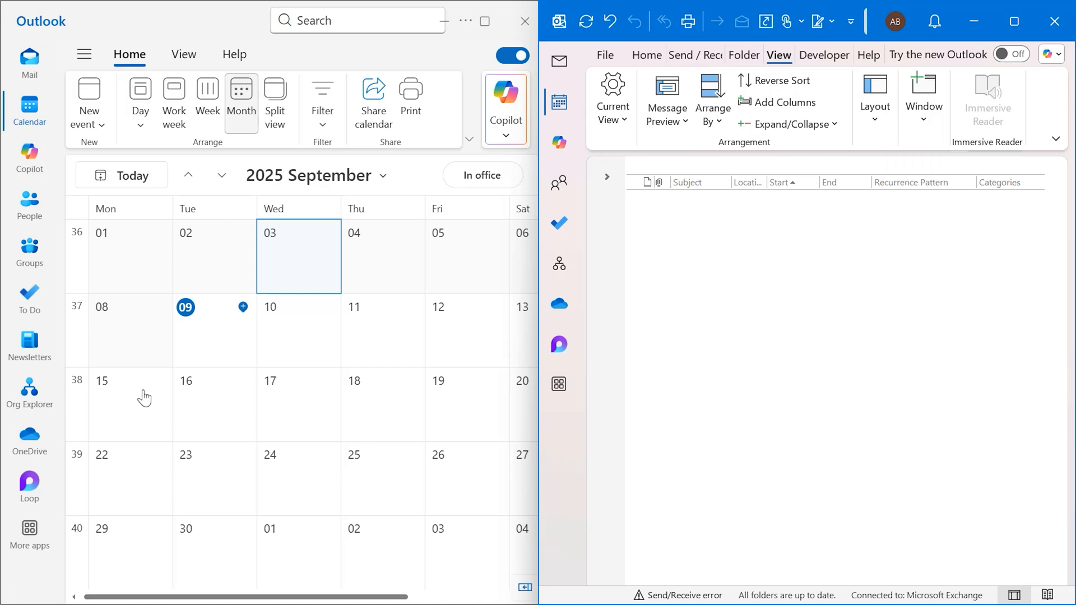